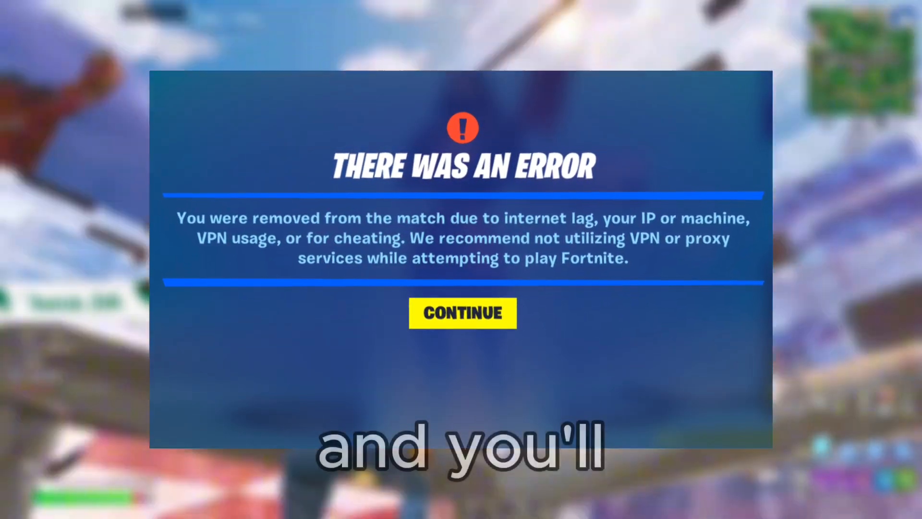
Step: Dismiss Fortnite's match-removal error with Continue and land on the desktop
left_click(462, 313)
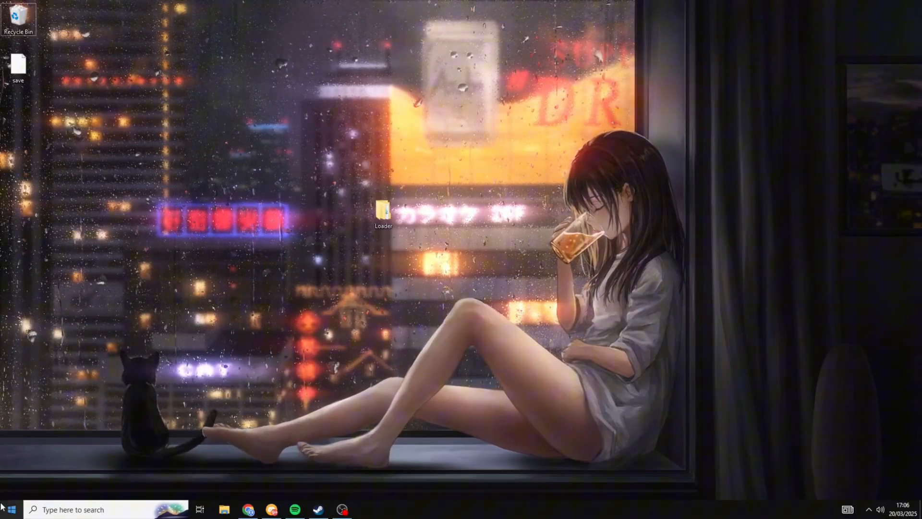
Step: Reach the Privacy General page via Start and Settings, then bring the Solaris store browser forward
left_click(8, 510)
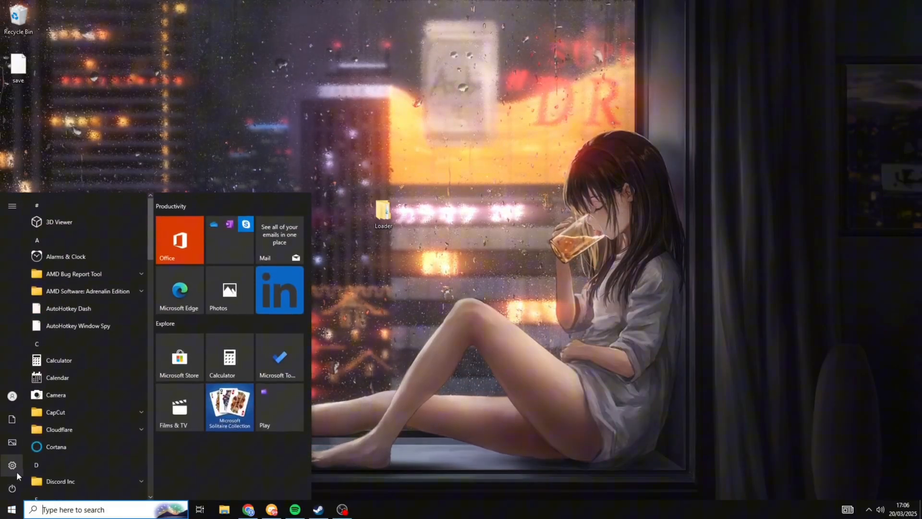
left_click(11, 465)
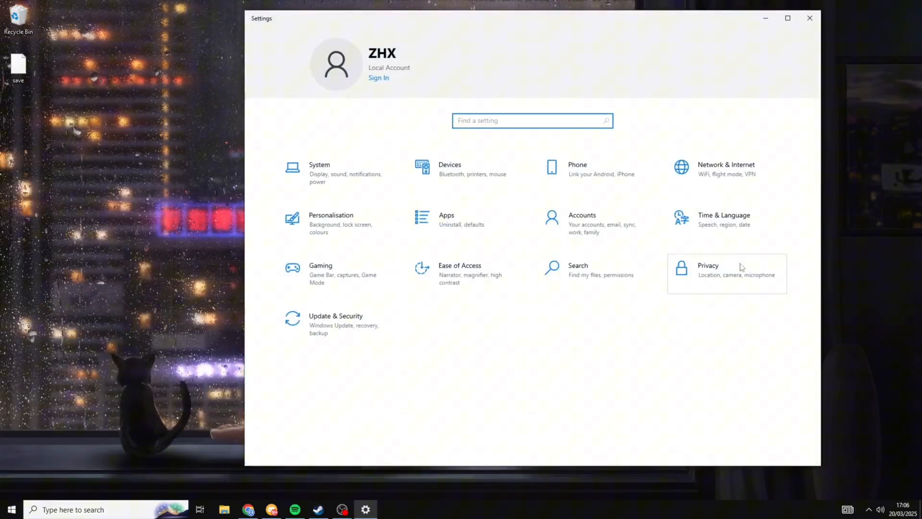
left_click(717, 271)
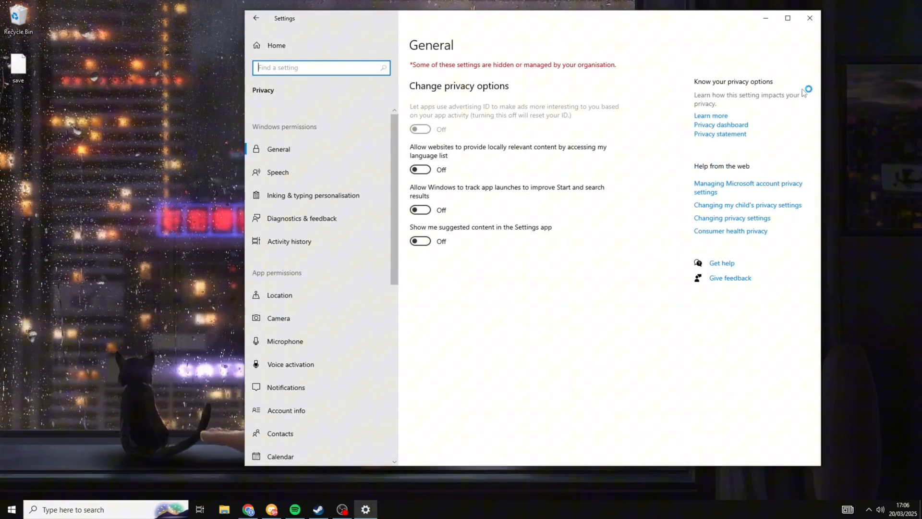
left_click(806, 17)
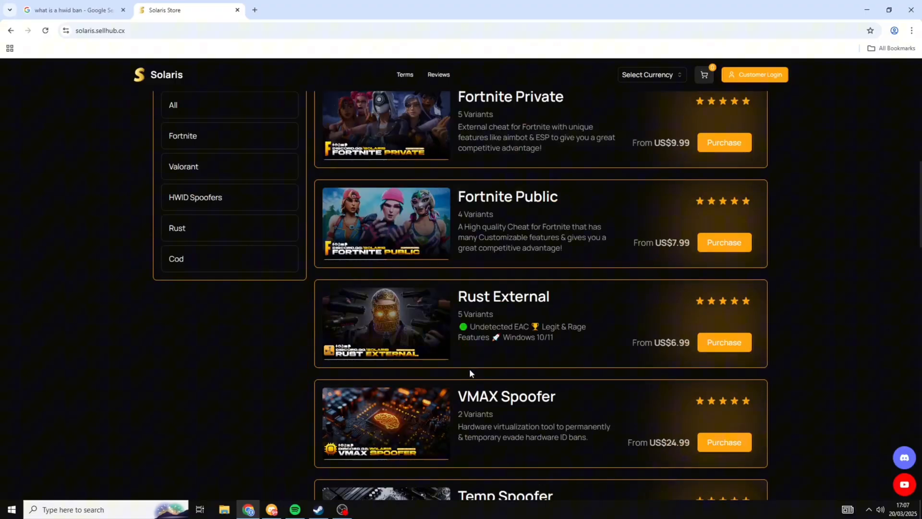
Step: Scroll the Solaris store listing and open the Permanent Spoofer product page
scroll("down", 3)
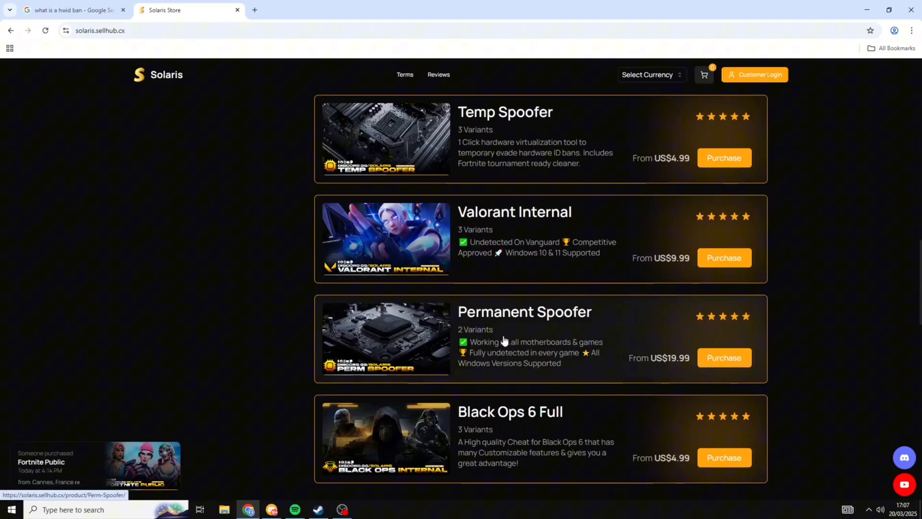
left_click(524, 311)
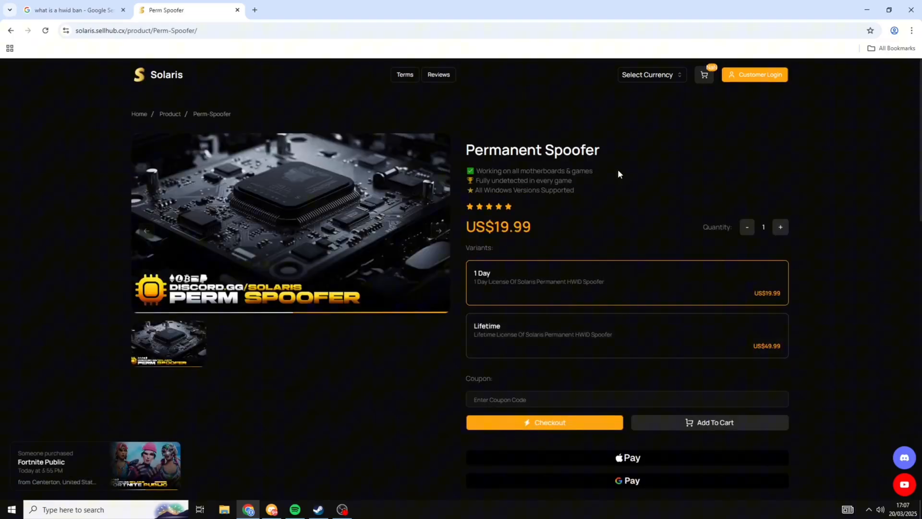
mouse_move(559, 320)
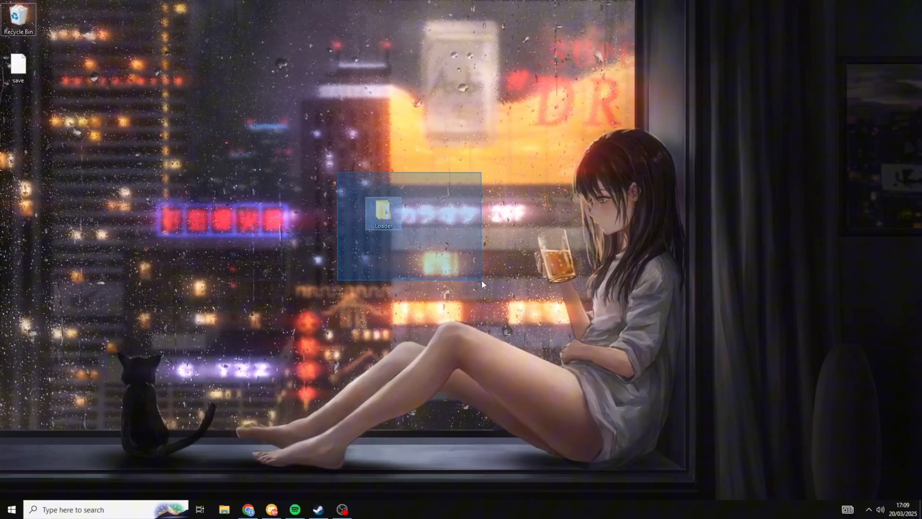
Step: Open the desktop Loader folder and launch the AF49C420593 application
double_click(382, 214)
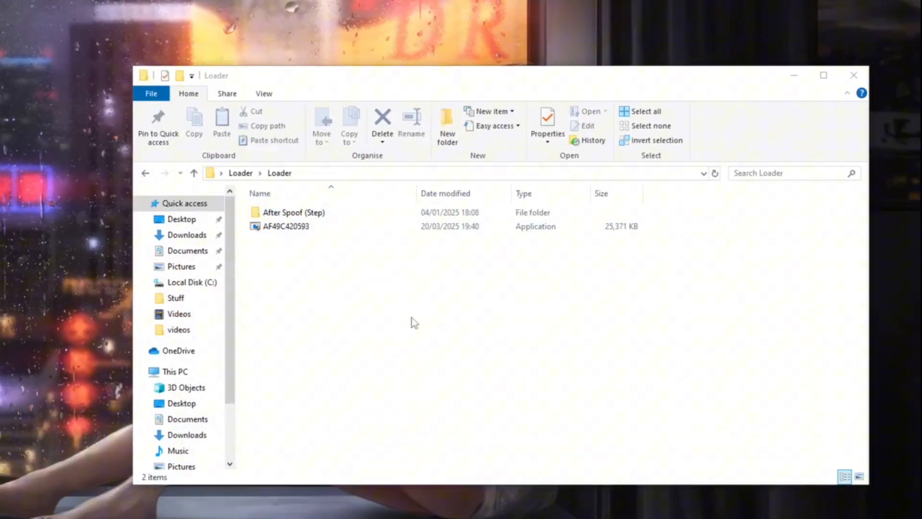
mouse_move(351, 312)
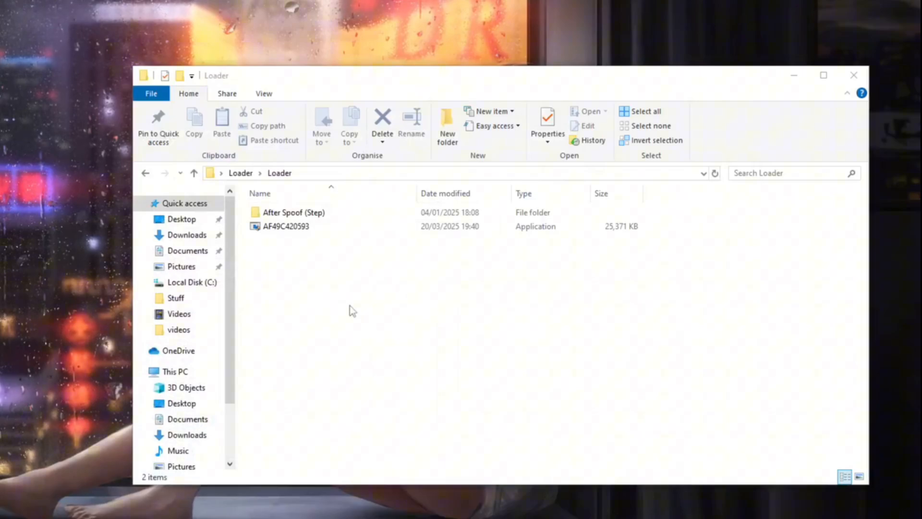
left_click(286, 226)
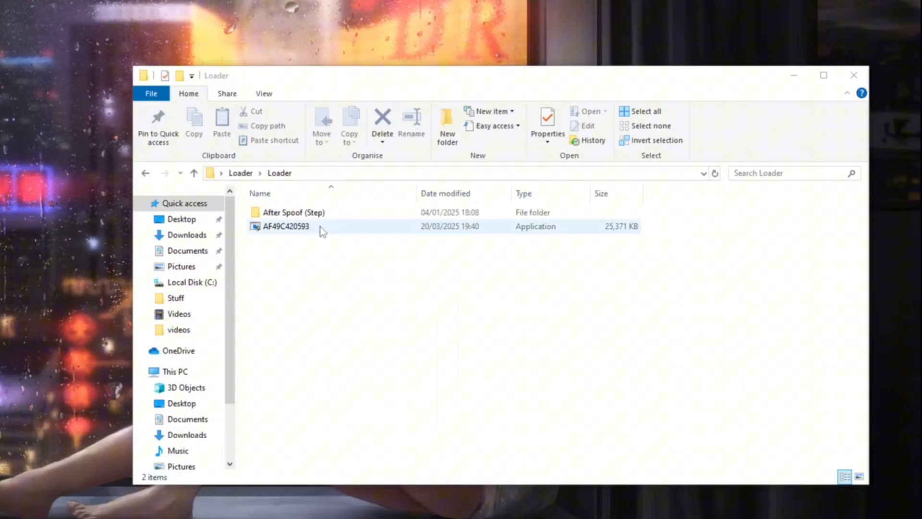
double_click(286, 226)
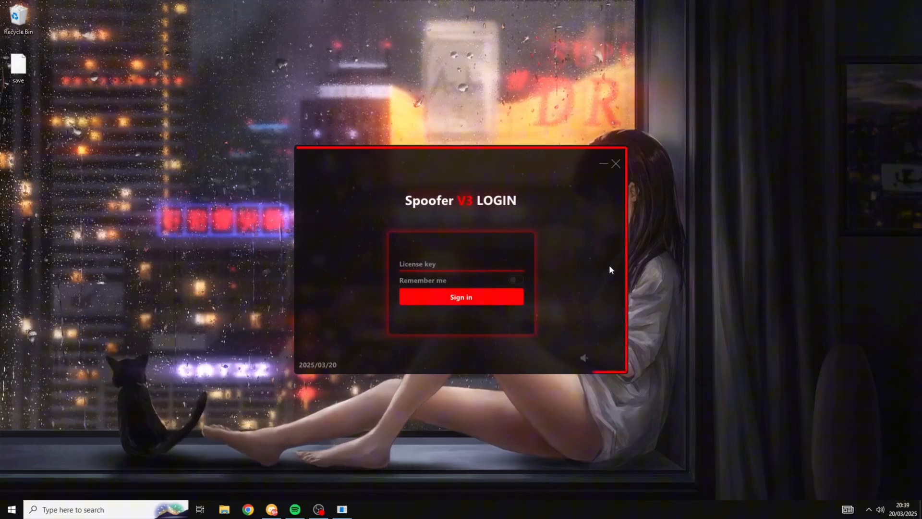
mouse_move(528, 248)
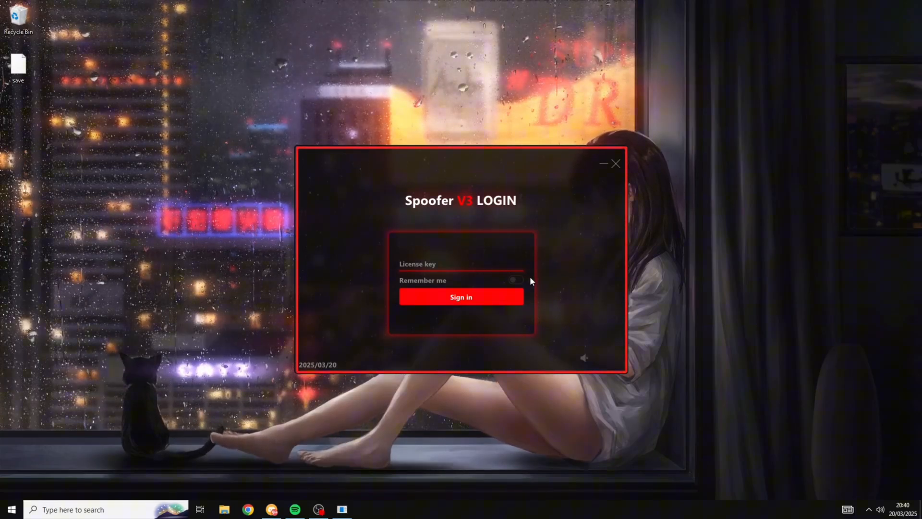
Step: Sign in to Spoofer V3 with the license key, with Remember me switched on
left_click(515, 280)
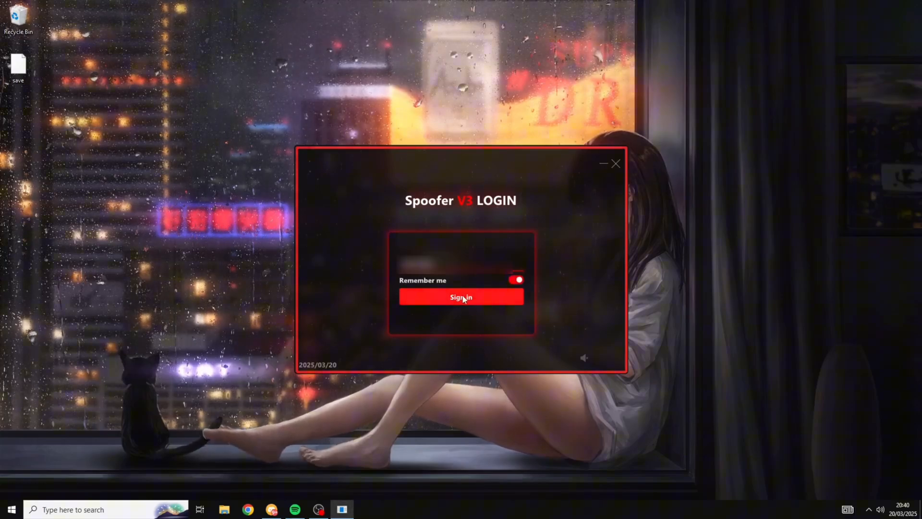
left_click(461, 296)
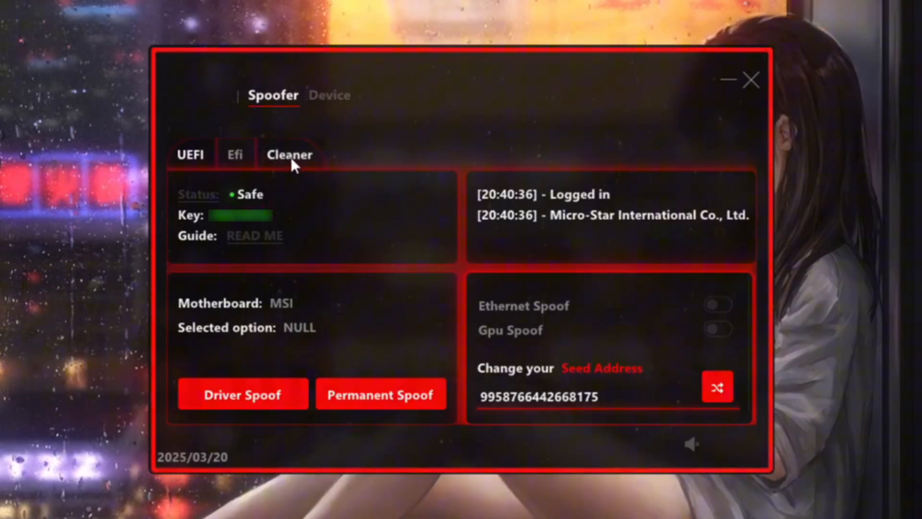
Step: On the Cleaner tab switch Fortnite cleaning on so all options are enabled, then return to UEFI
left_click(289, 155)
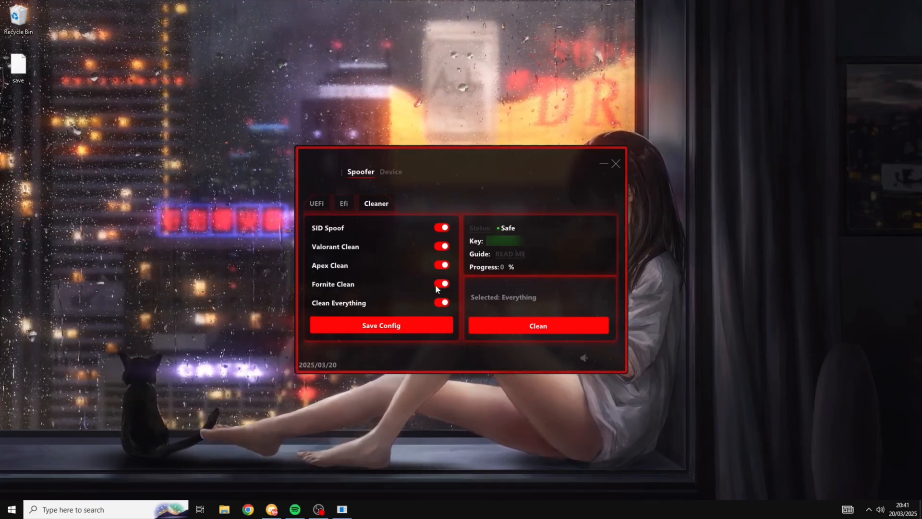
left_click(537, 325)
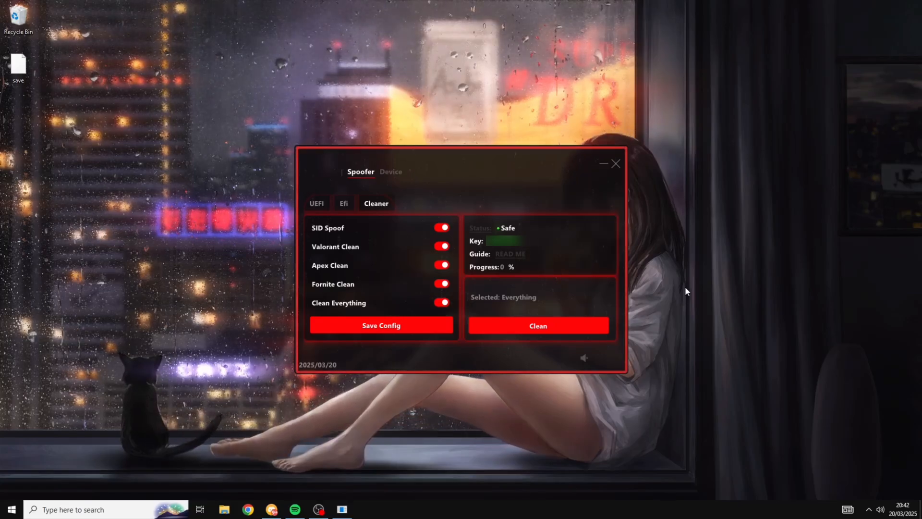
left_click(317, 203)
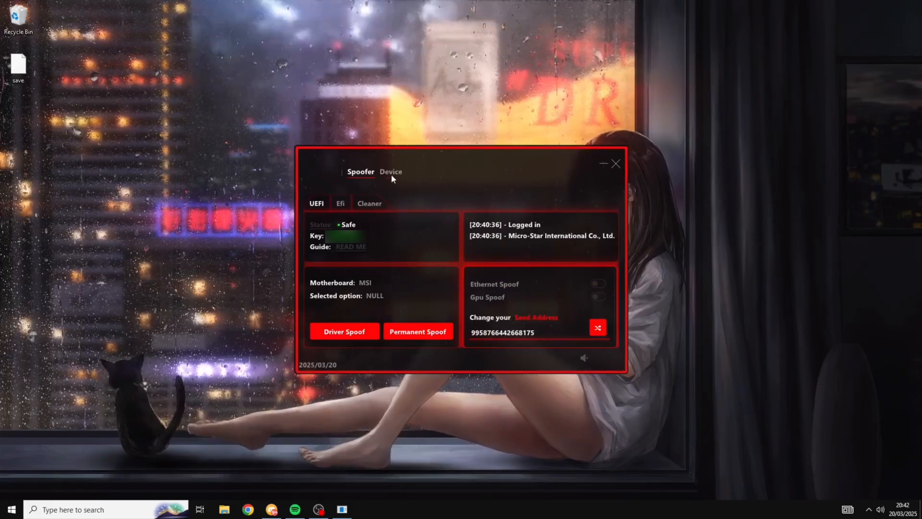
Step: Generate the SpoofedHWID serial report with Check Serials and return to the spoofing page
left_click(390, 171)
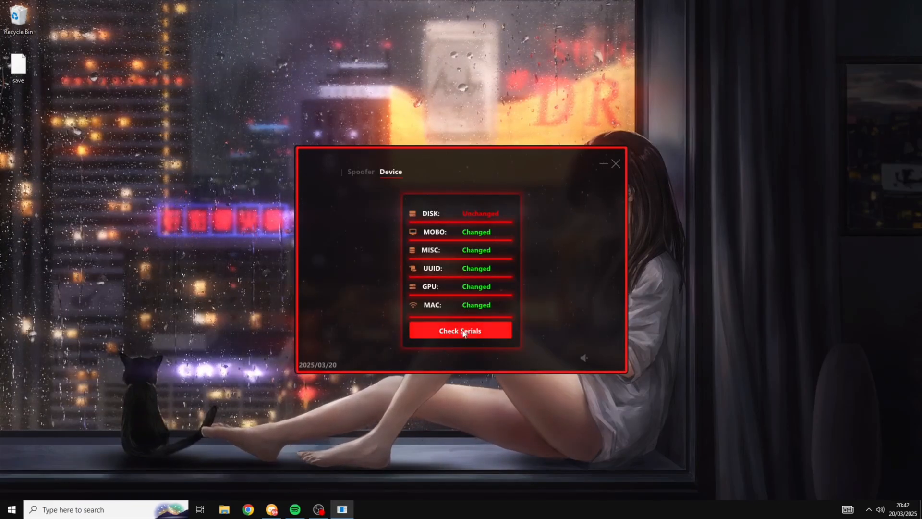
left_click(460, 330)
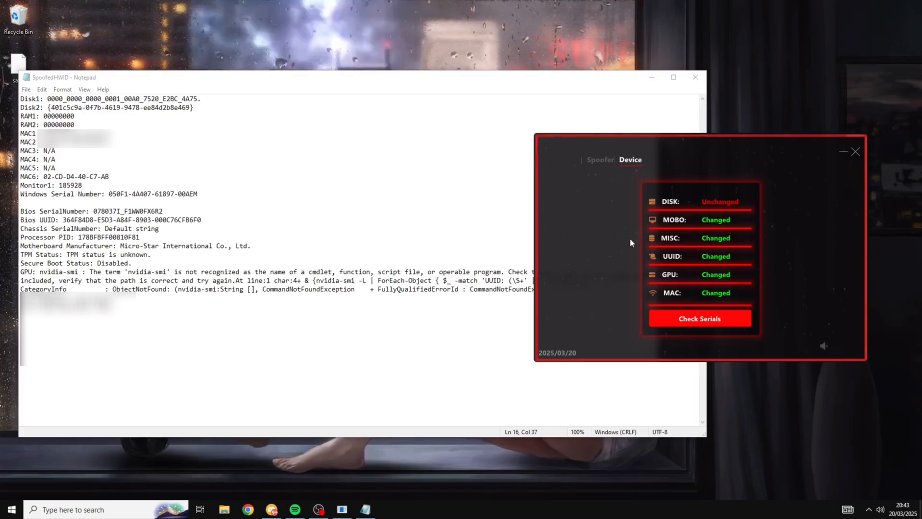
mouse_move(597, 219)
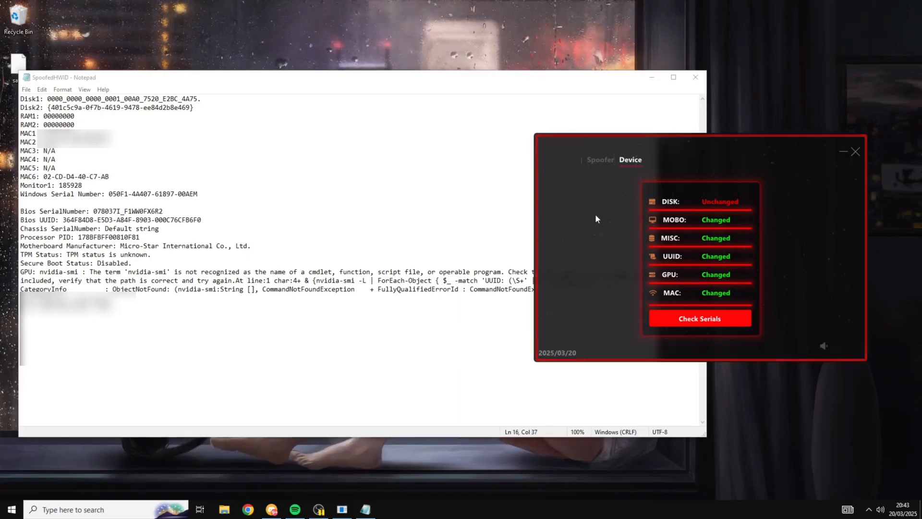
mouse_move(601, 162)
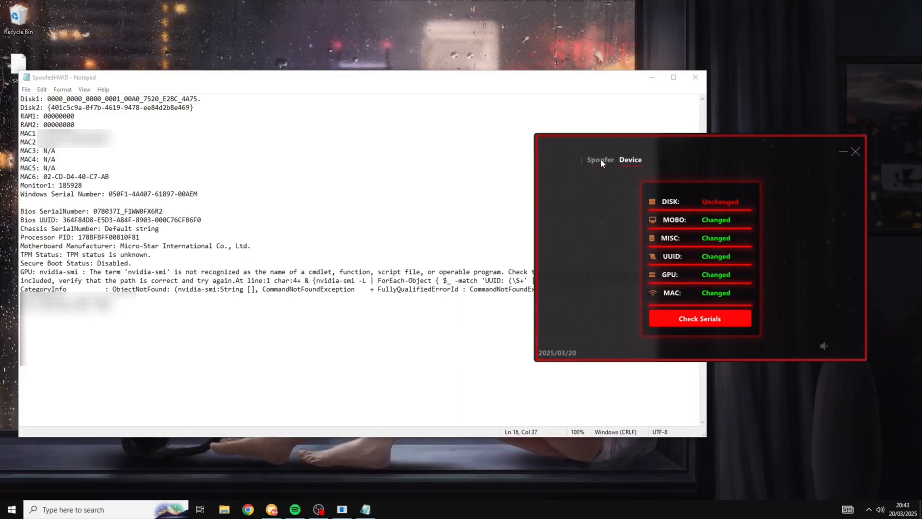
left_click(601, 160)
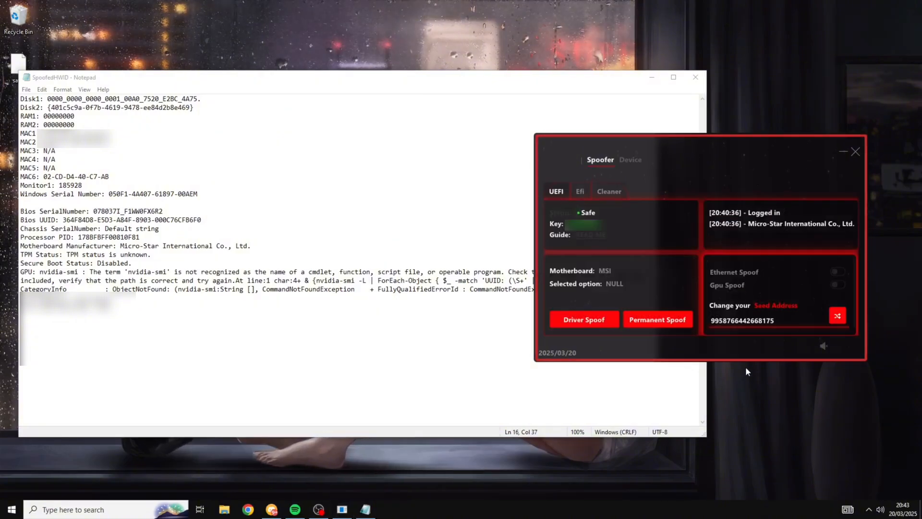
mouse_move(788, 269)
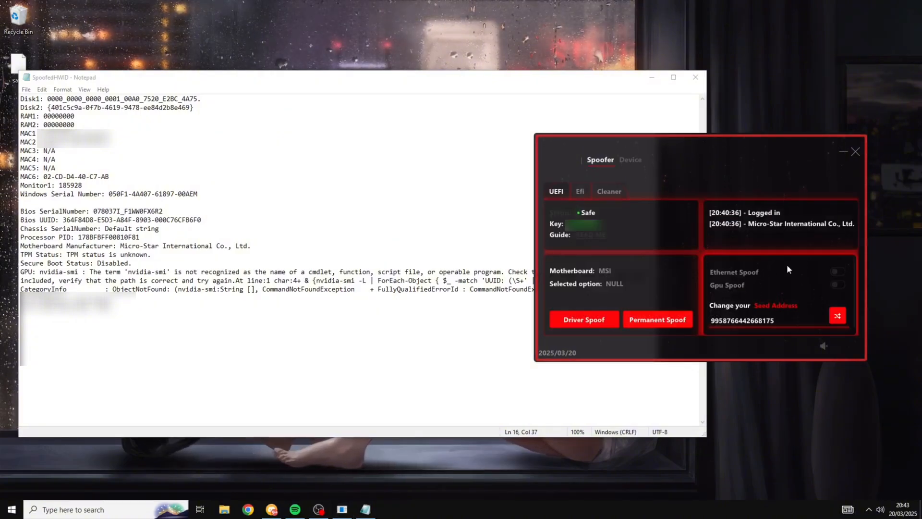
left_click(838, 315)
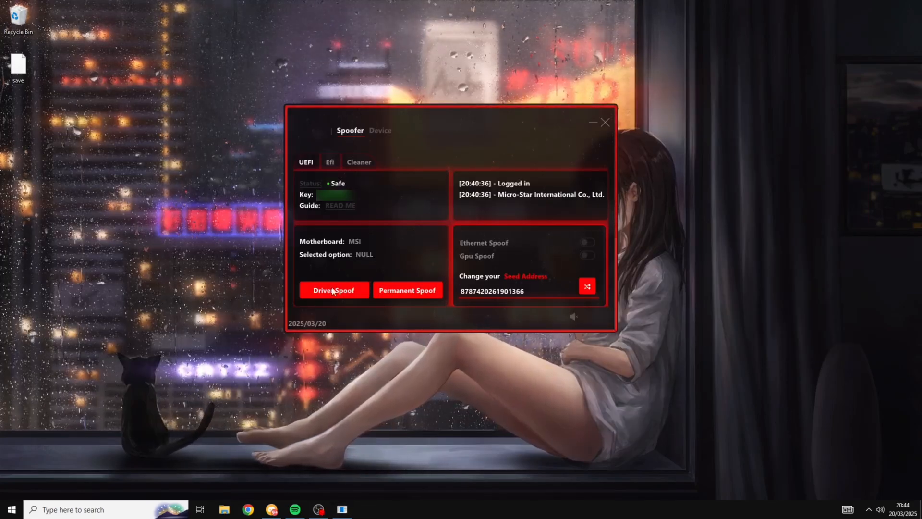
Step: Run Driver Spoof in Regular KMODE for the MSI motherboard until it reports spoofed
left_click(334, 290)
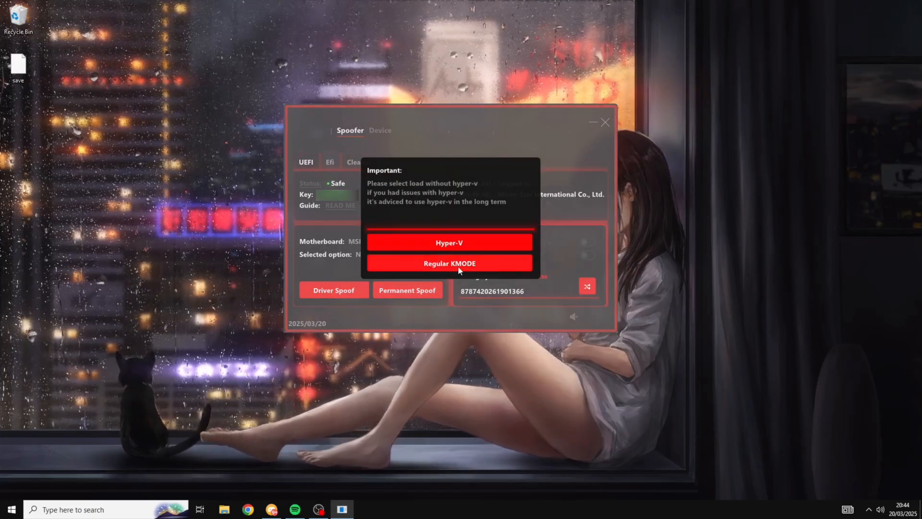
left_click(449, 263)
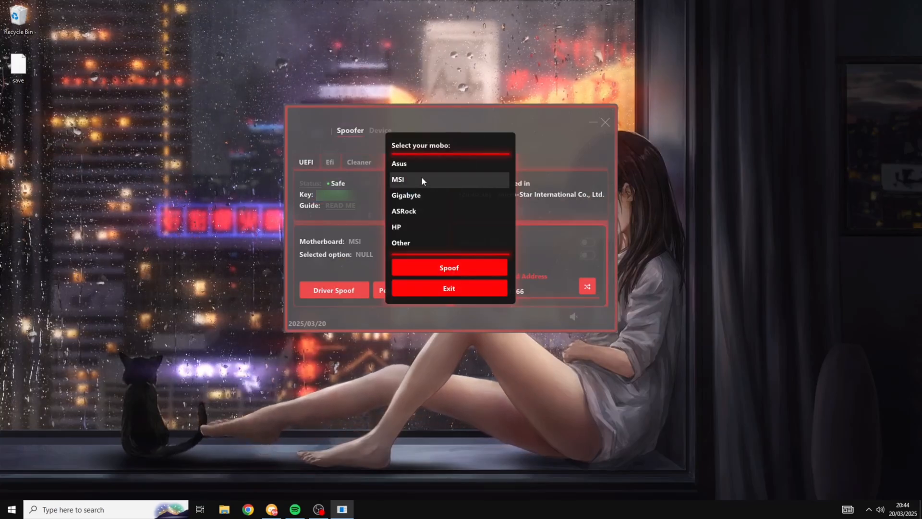
mouse_move(454, 252)
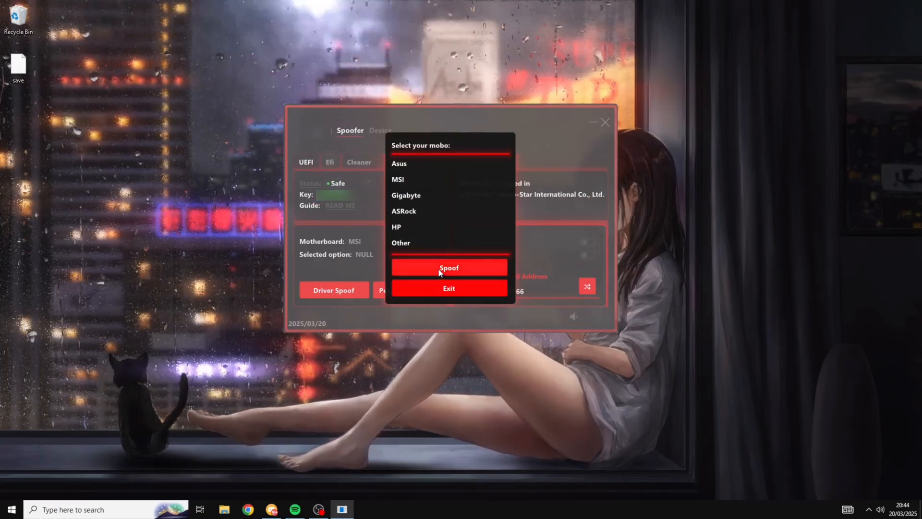
left_click(449, 267)
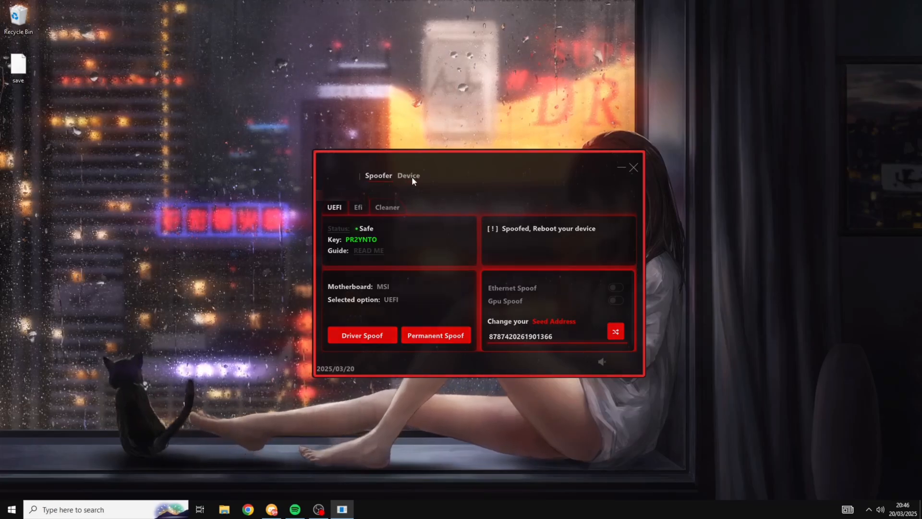
Step: View the Device status, then sign back in to the reopened loader to see all serials changed
left_click(409, 174)
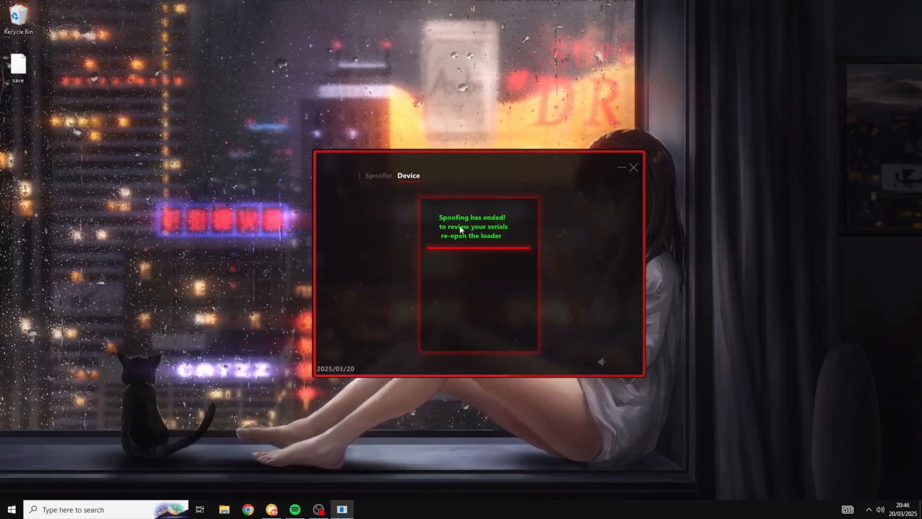
mouse_move(605, 288)
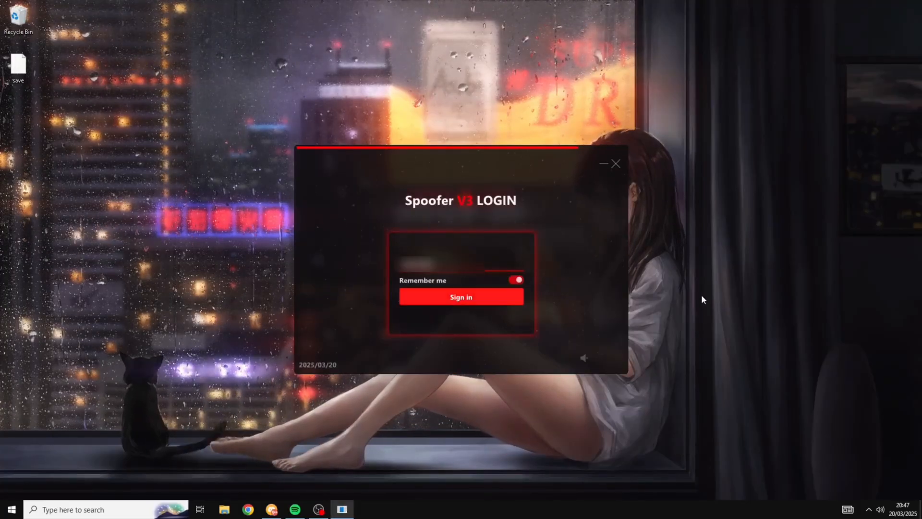
left_click(461, 297)
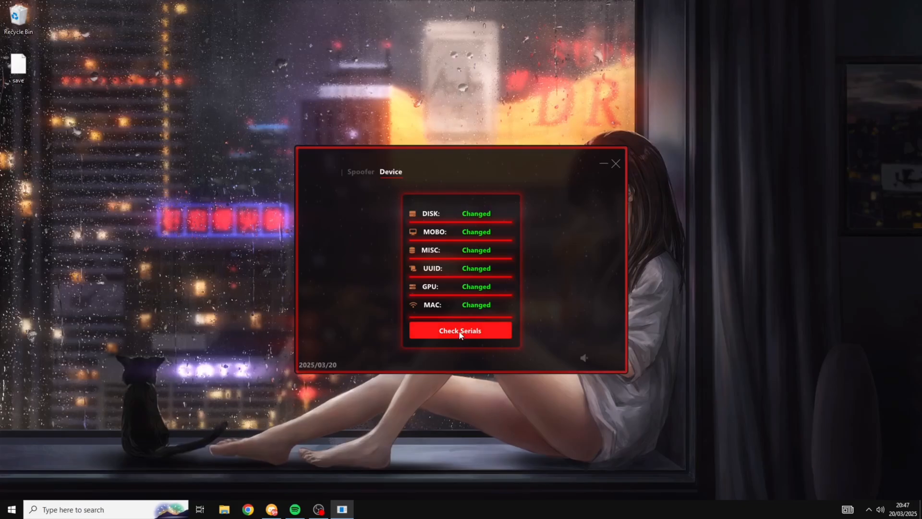
Step: Open OriginalHWID and SpoofedHWID reports in Notepad for comparison, then close the loader
left_click(461, 330)
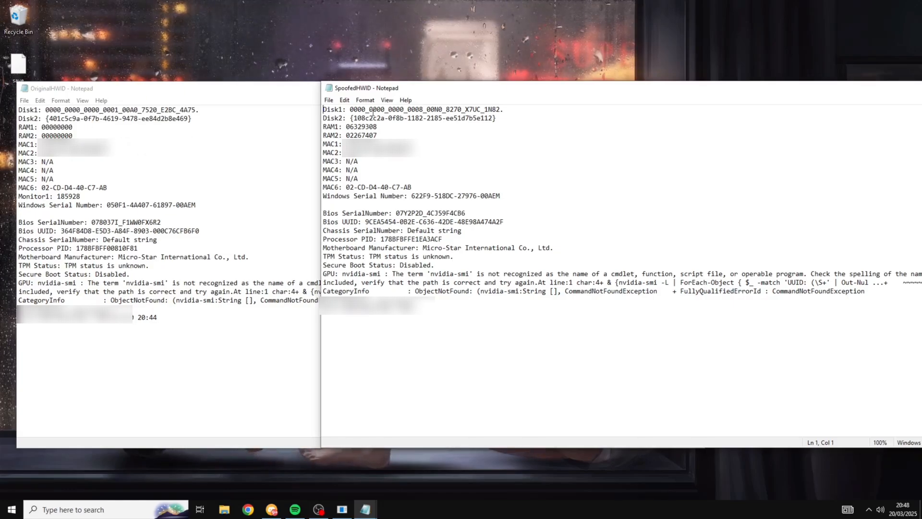
mouse_move(120, 162)
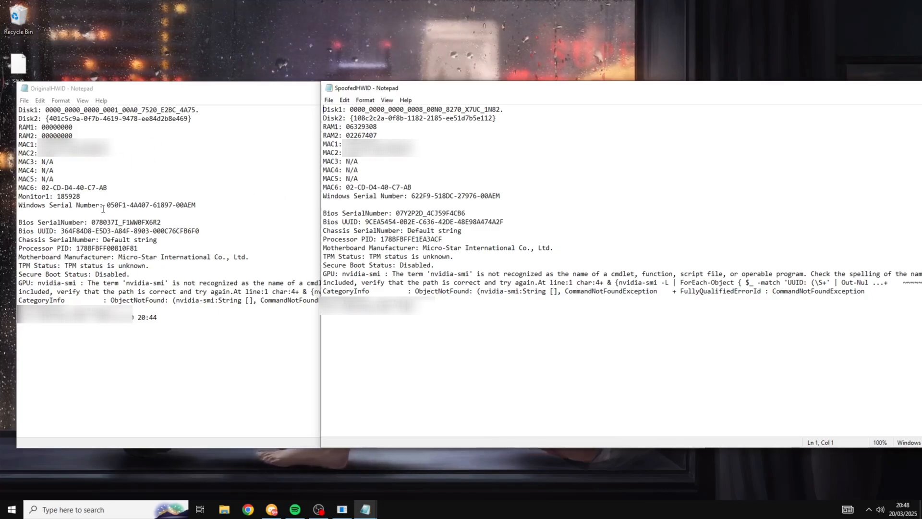
mouse_move(530, 413)
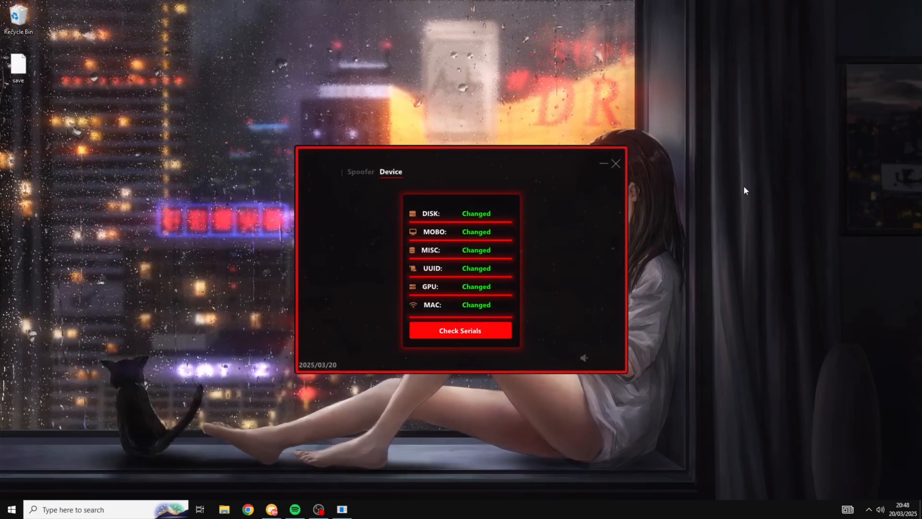
left_click(617, 163)
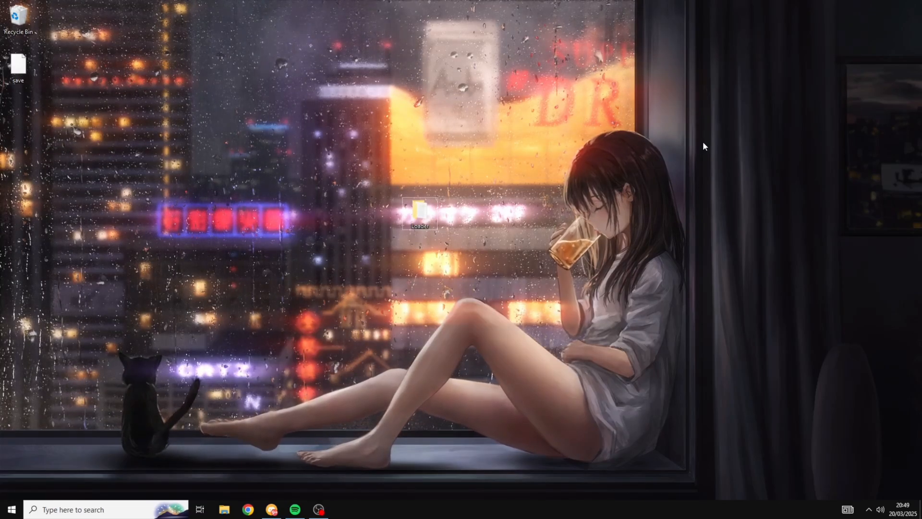